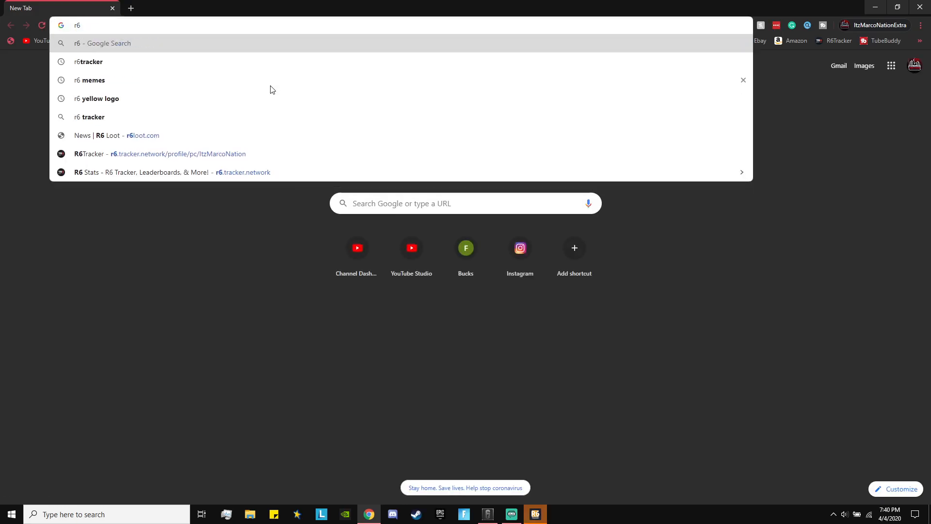
- Search Google for r6 tracker, open r6.tracker.network, and start the free tracker download
{"action": "left_click", "coordinate": [91, 117]}
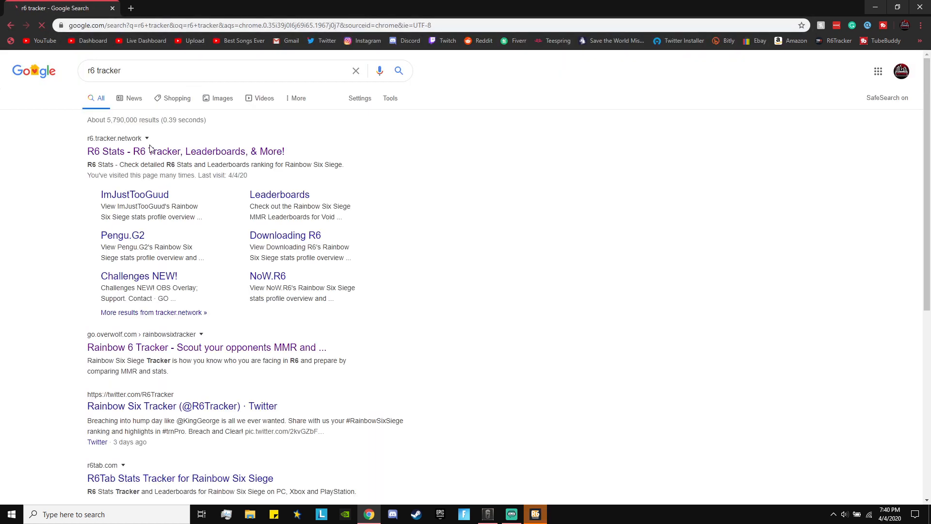
{"action": "left_click", "coordinate": [186, 151]}
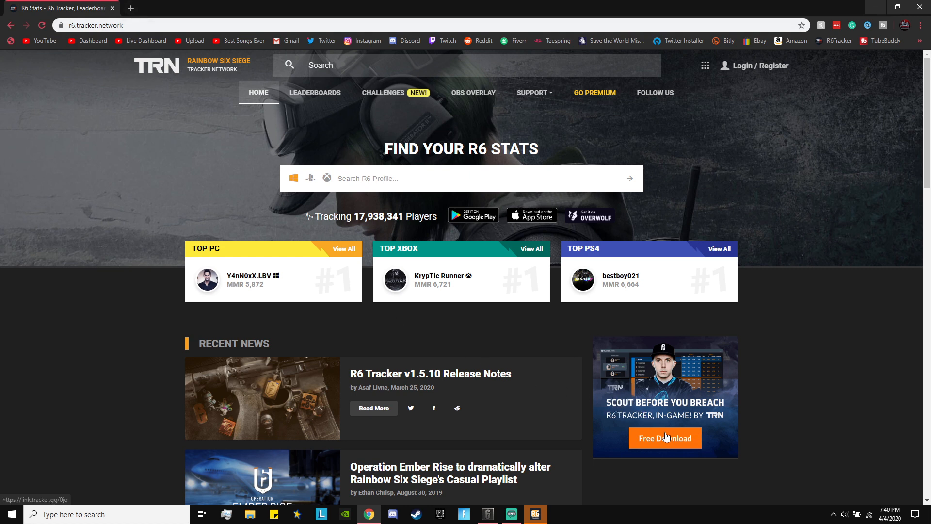
{"action": "left_click", "coordinate": [664, 438]}
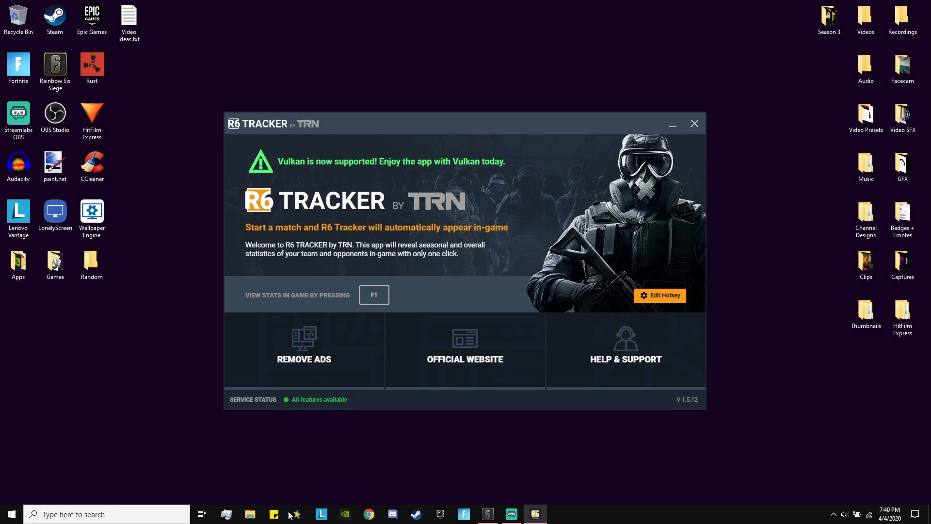
- Check the Downloads folder in File Explorer and find it empty
{"action": "left_click", "coordinate": [249, 514]}
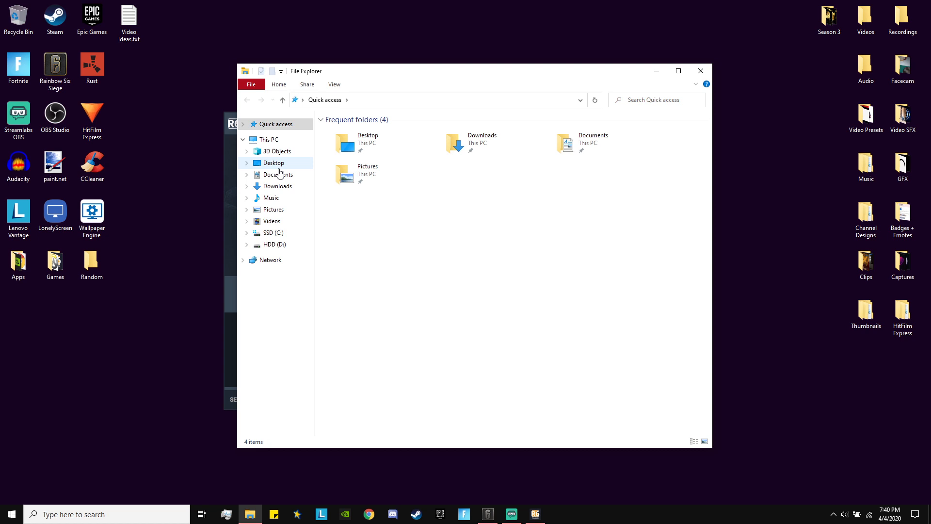
{"action": "left_click", "coordinate": [277, 186]}
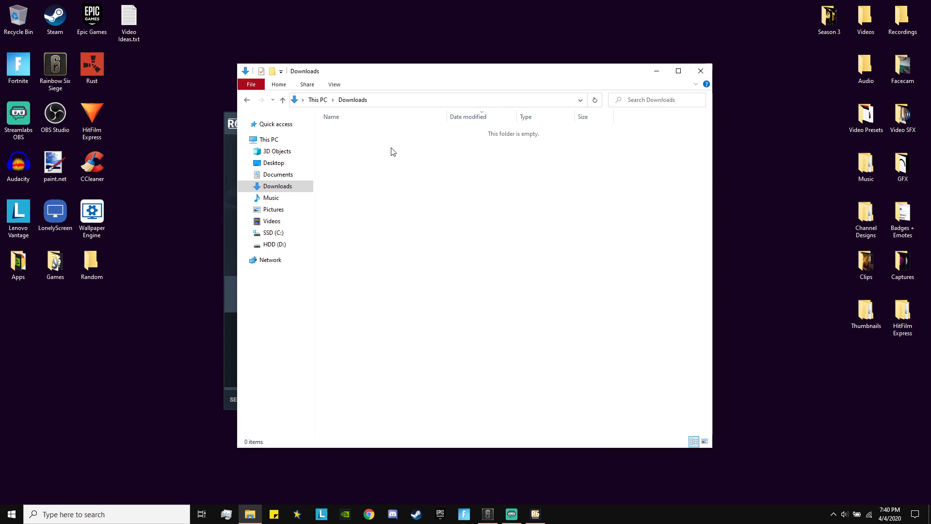
{"action": "mouse_move", "coordinate": [700, 71]}
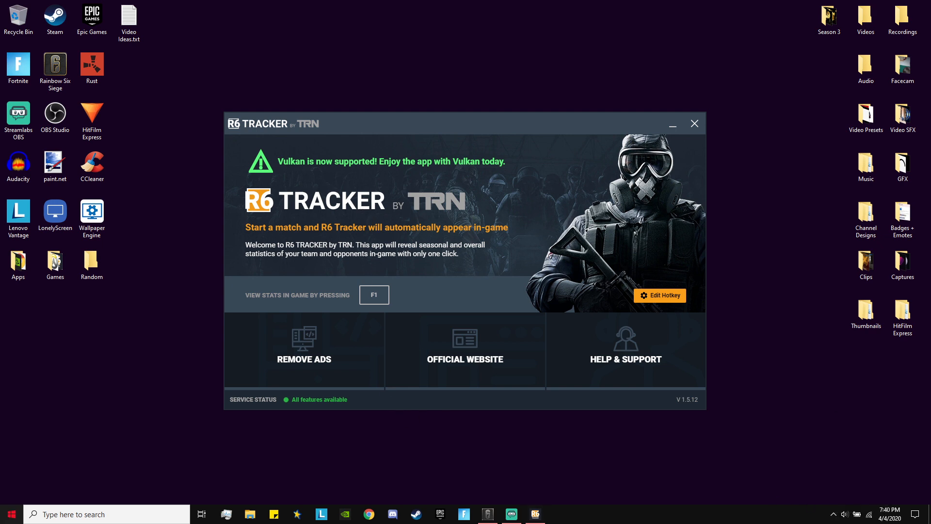
{"action": "left_click", "coordinate": [10, 514]}
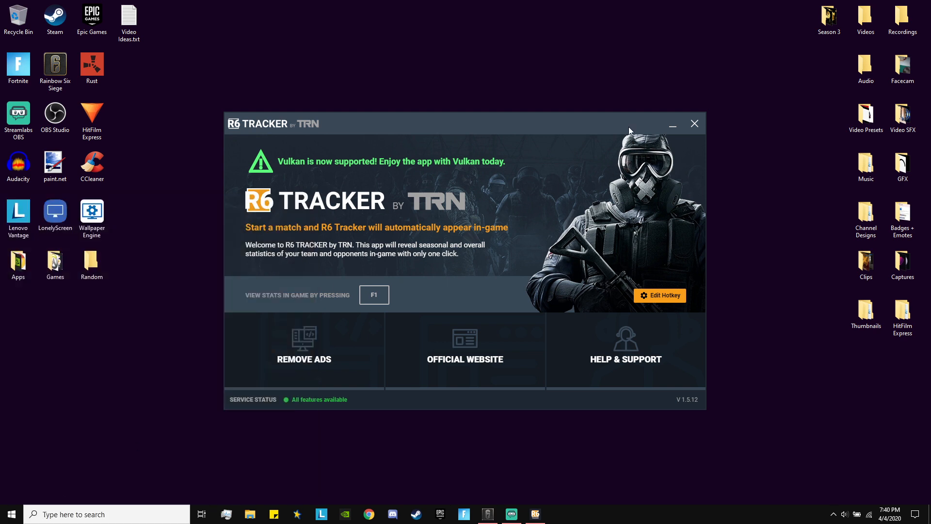
{"action": "left_click", "coordinate": [833, 514]}
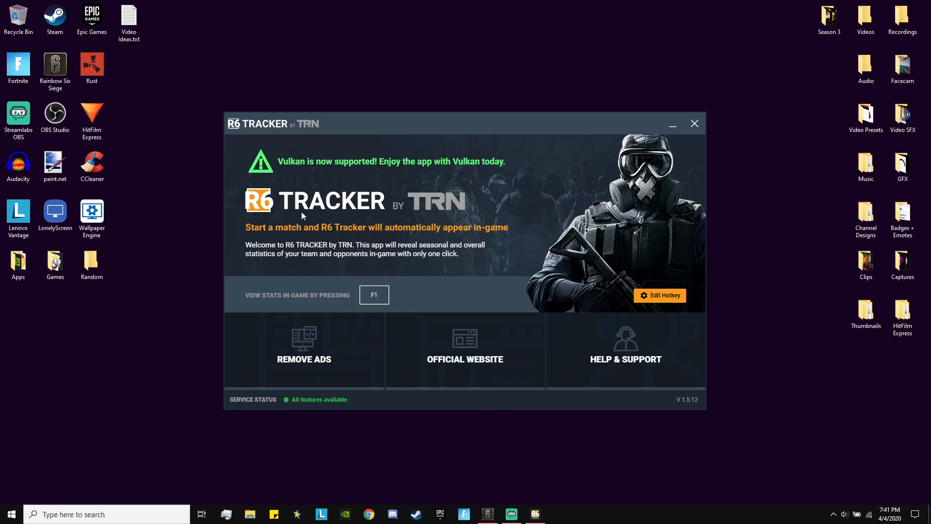
{"action": "mouse_move", "coordinate": [354, 291]}
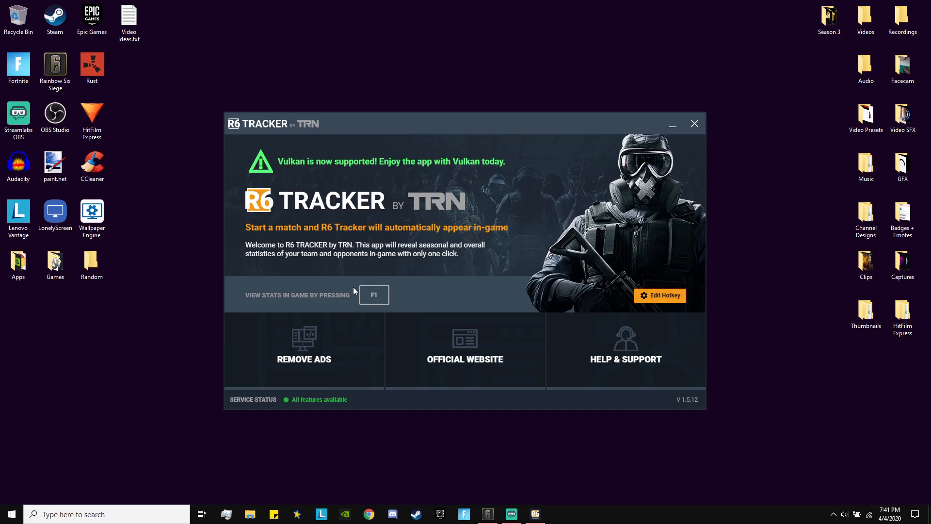
{"action": "mouse_move", "coordinate": [292, 303]}
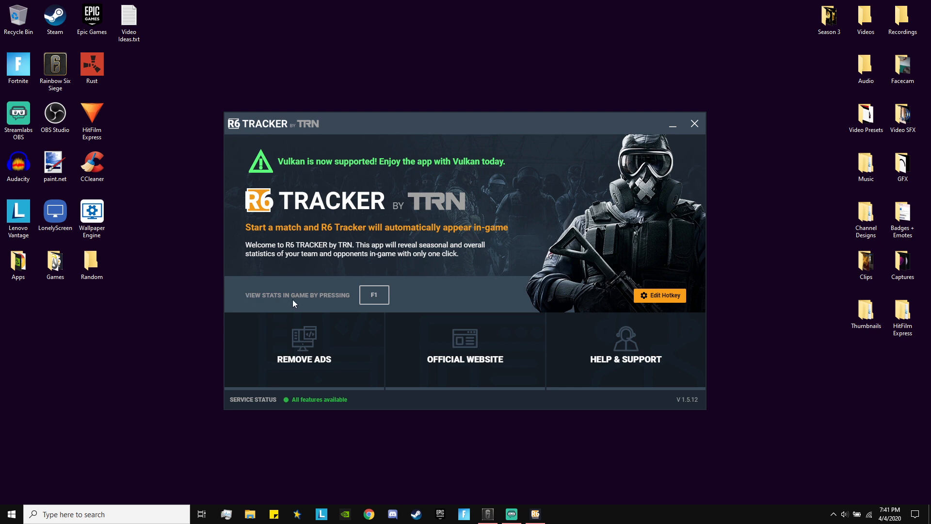
{"action": "mouse_move", "coordinate": [371, 294]}
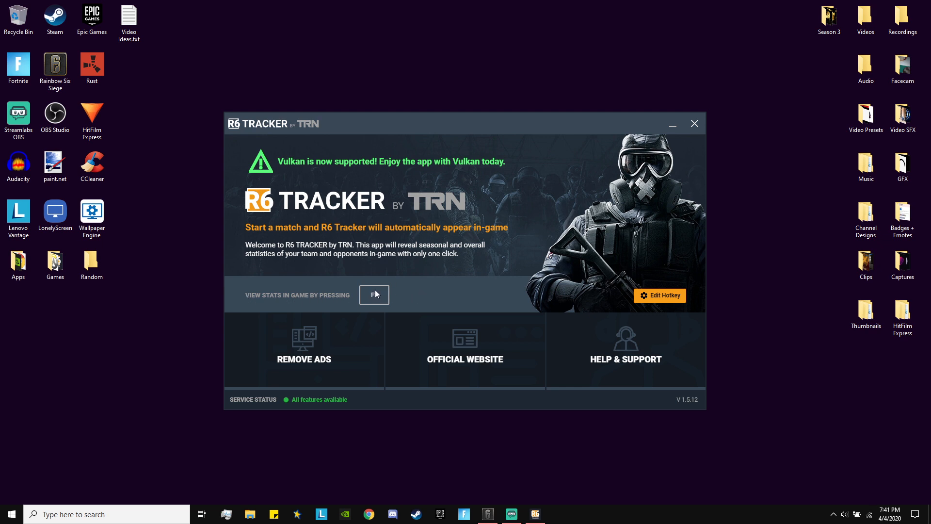
{"action": "mouse_move", "coordinate": [368, 295]}
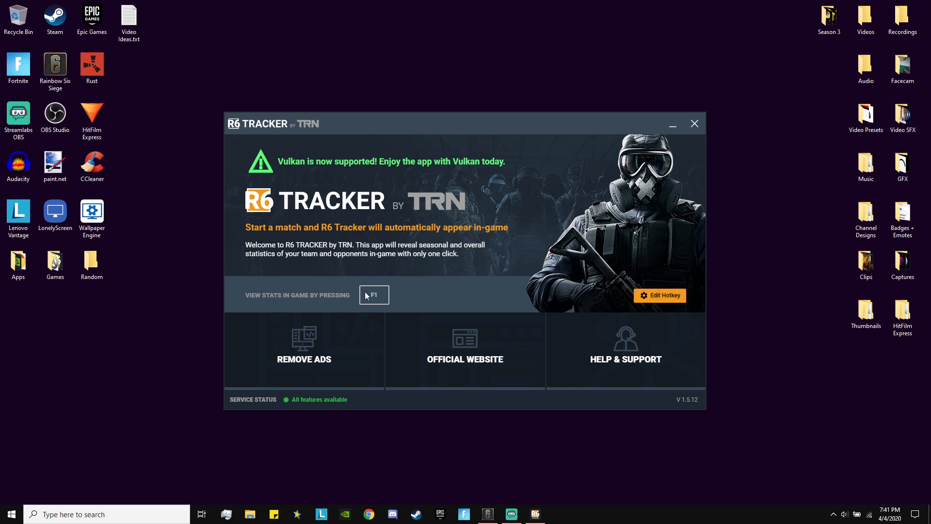
{"action": "mouse_move", "coordinate": [615, 148]}
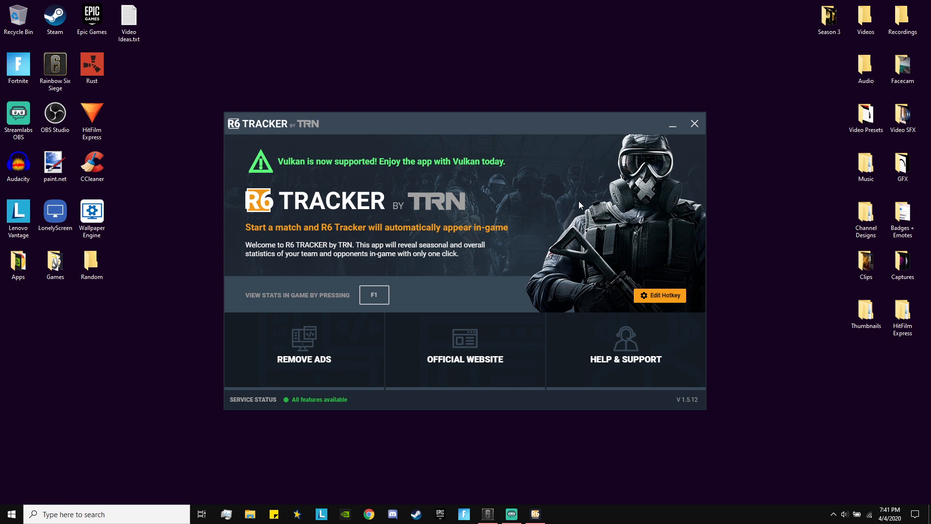
{"action": "mouse_move", "coordinate": [671, 124]}
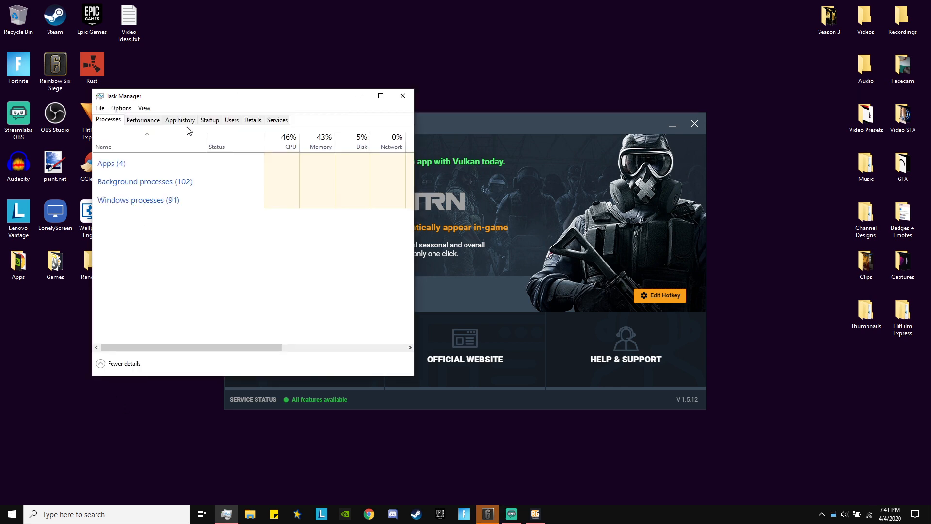
- View Task Manager's startup apps and open the Overwolf Launcher entry's options
{"action": "left_click", "coordinate": [209, 120]}
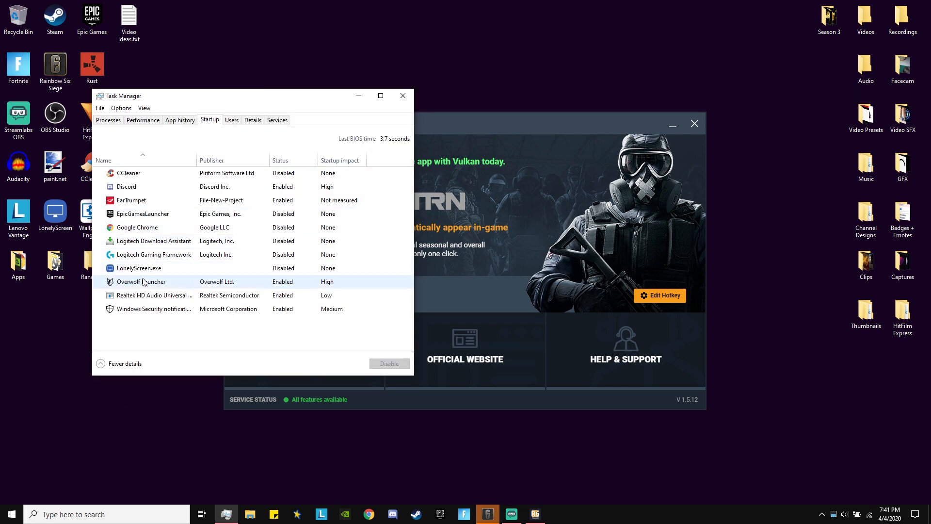
{"action": "right_click", "coordinate": [141, 281]}
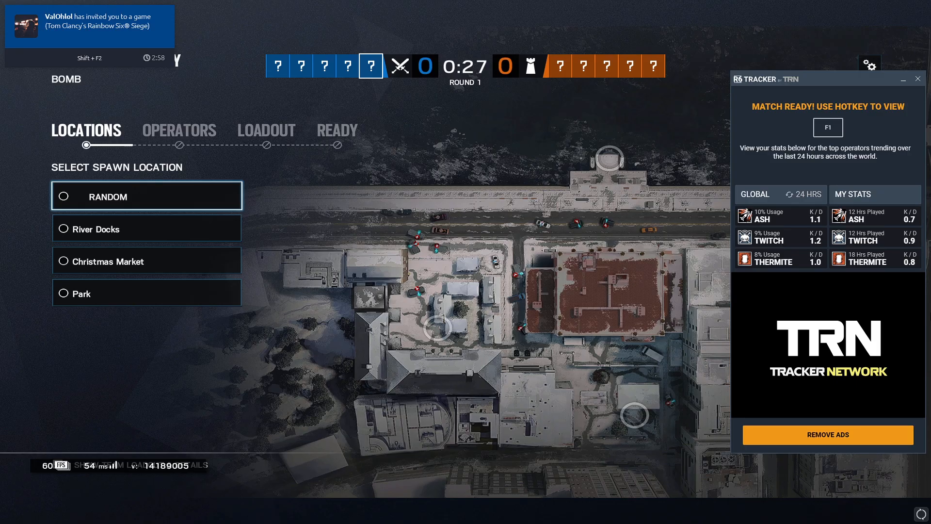
- Bring up the R6 Tracker overview listing both teams' ranks, MMR, win rates and K/D
{"action": "key", "text": "f1"}
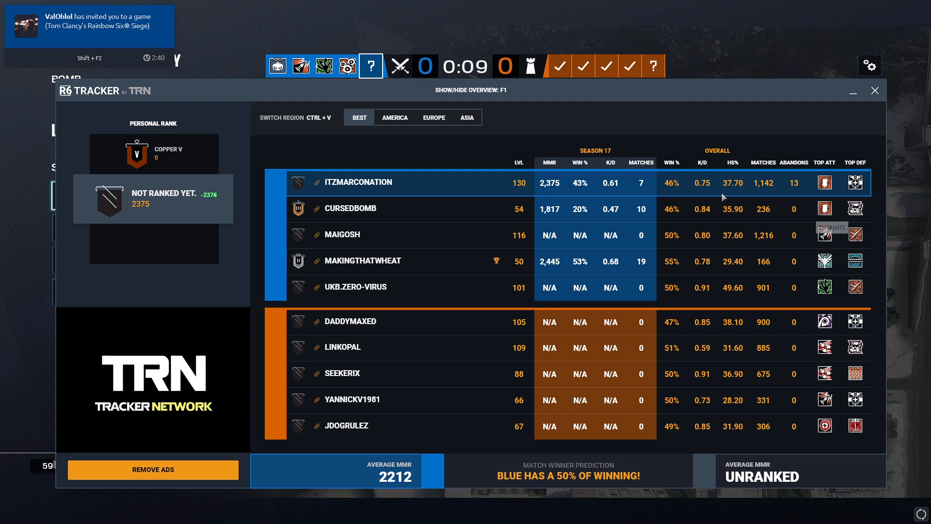
{"action": "mouse_move", "coordinate": [652, 184]}
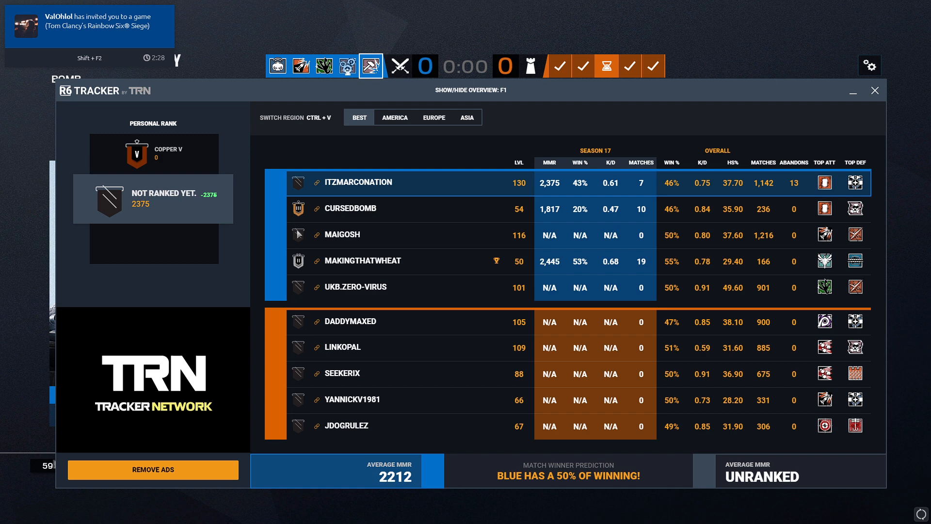
{"action": "mouse_move", "coordinate": [299, 349]}
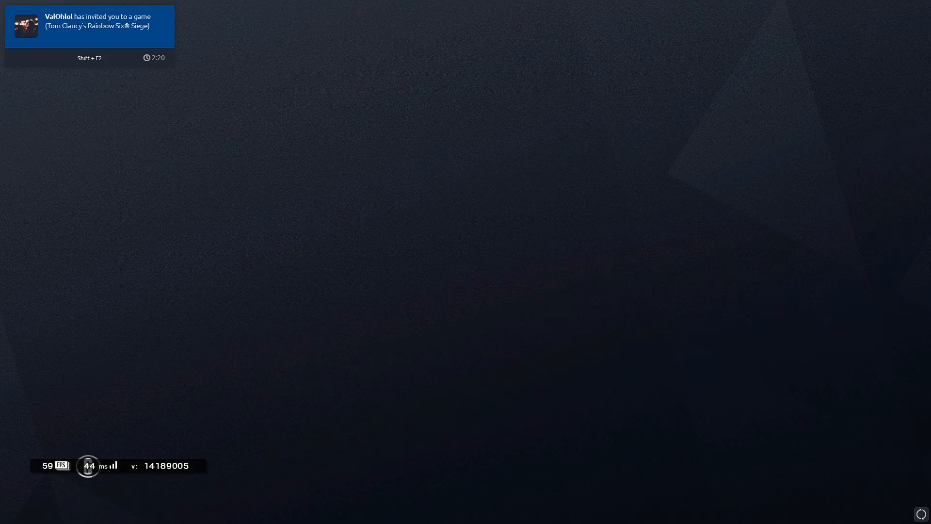
{"action": "mouse_move", "coordinate": [899, 270]}
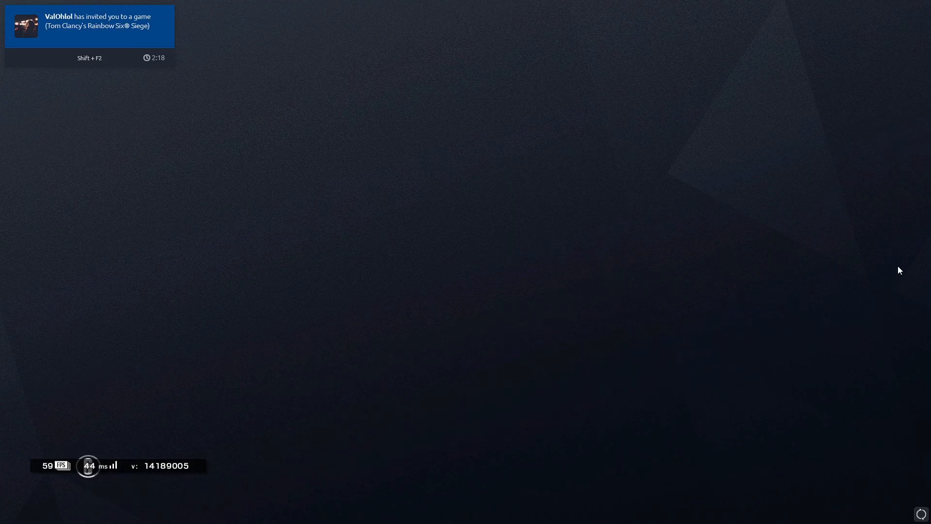